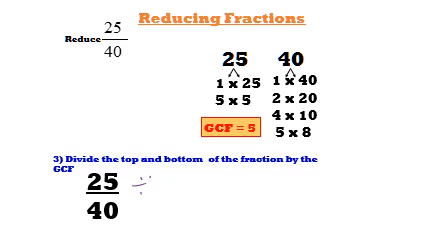
pyautogui.write('÷5')
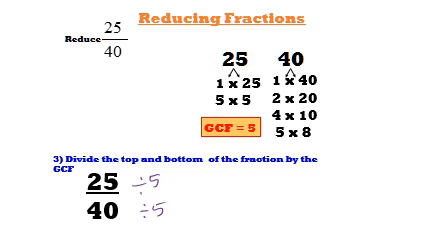